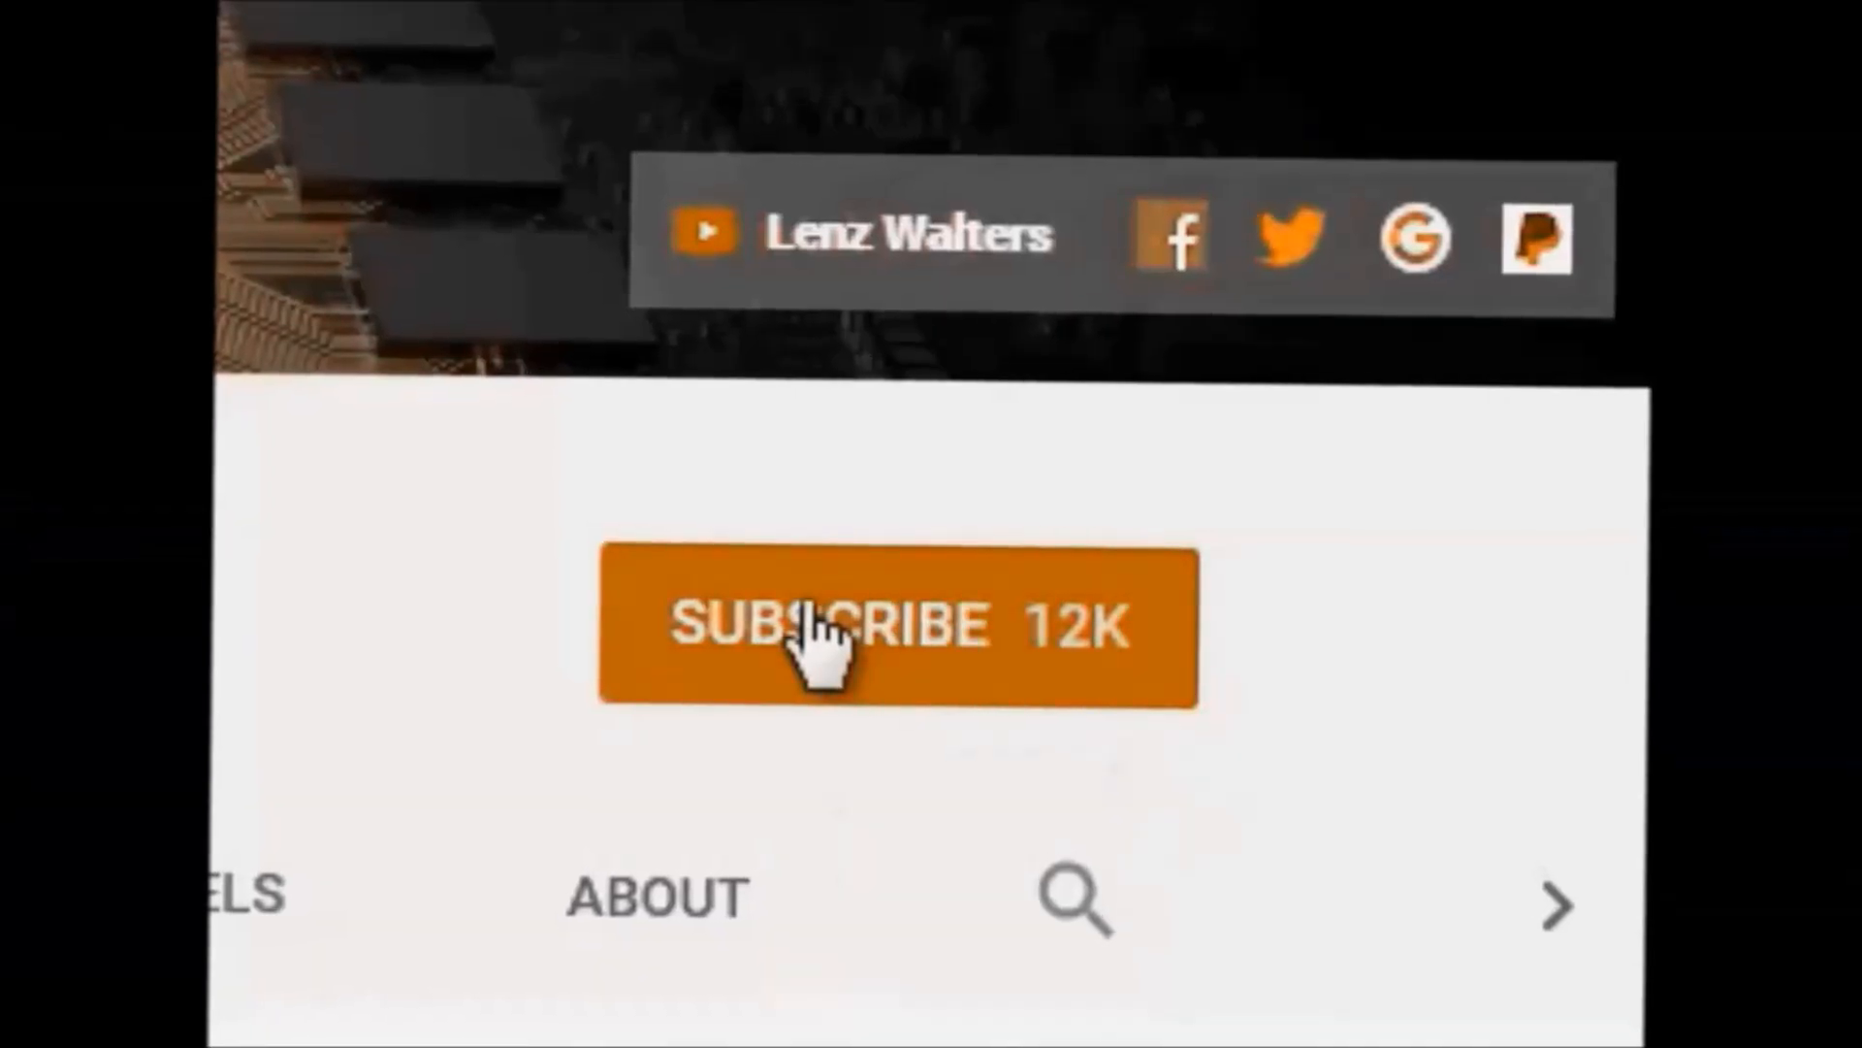
# Subscribe to the Lenz Walters channel, turning SUBSCRIBE into SUBSCRIBED with a bell
pyautogui.click(891, 626)
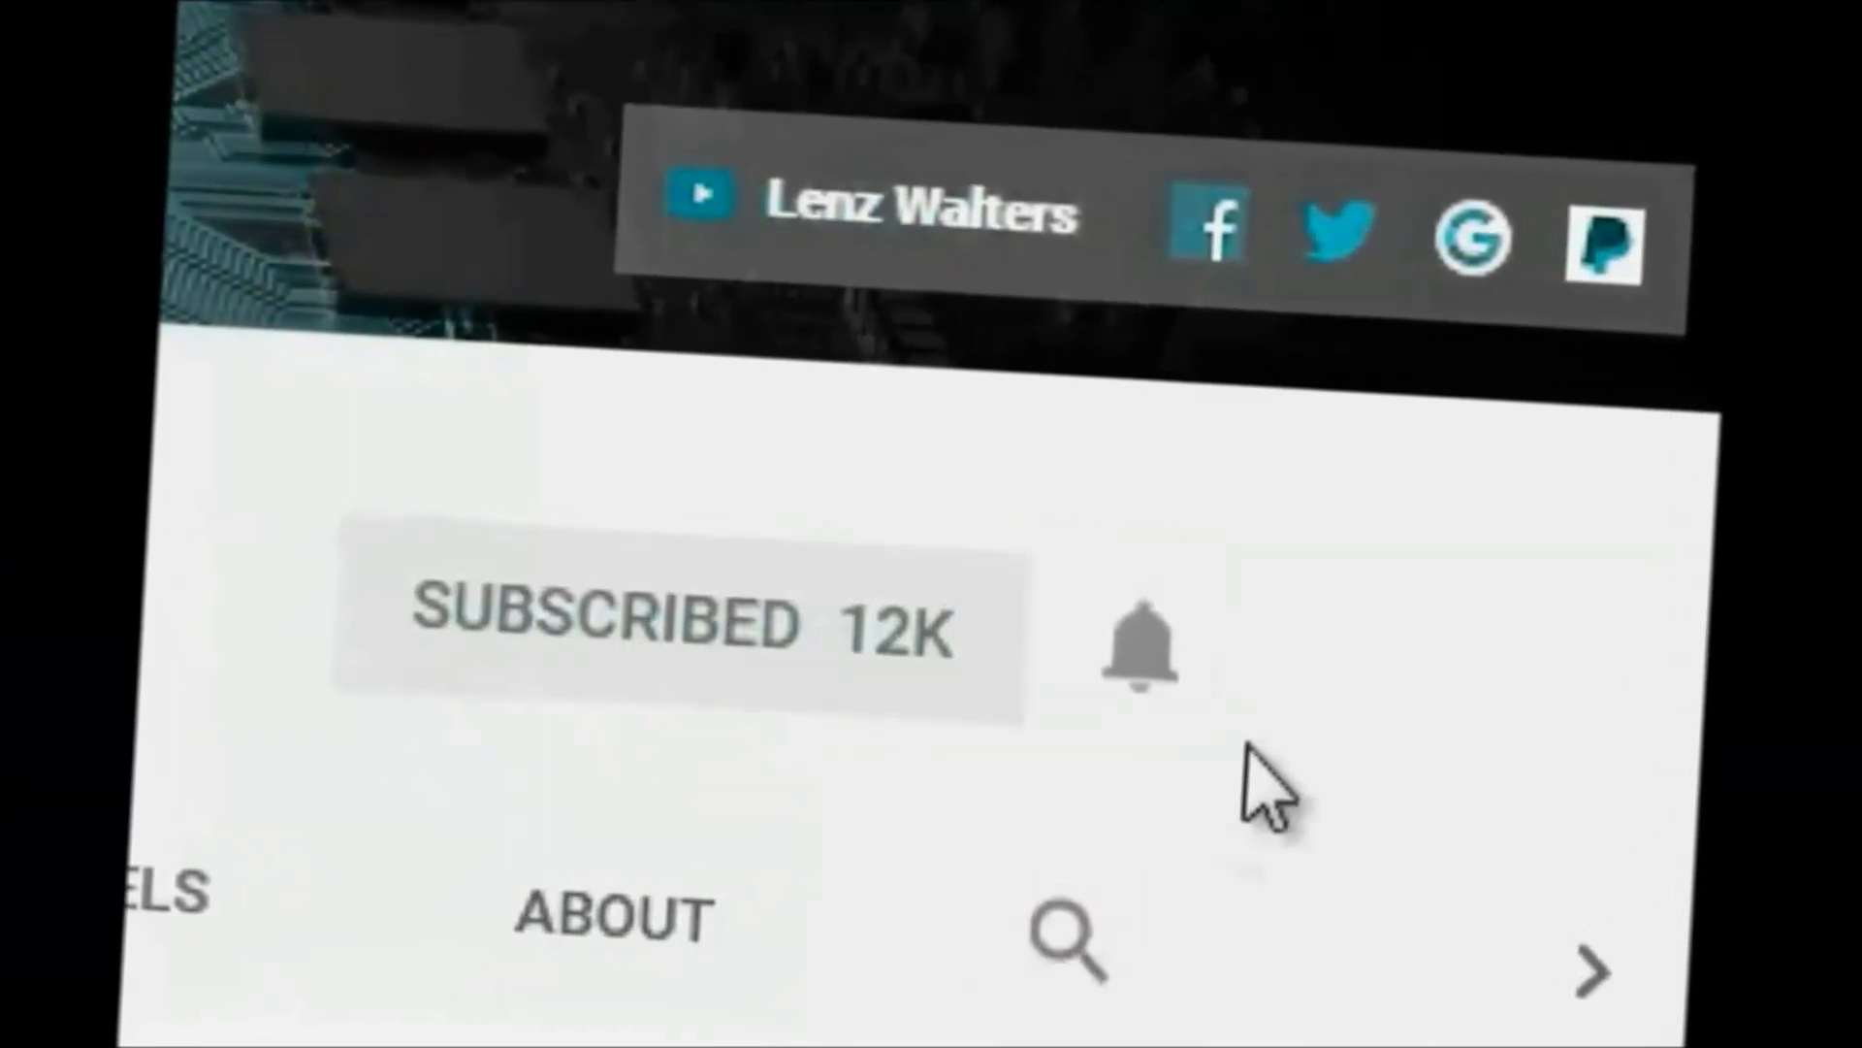